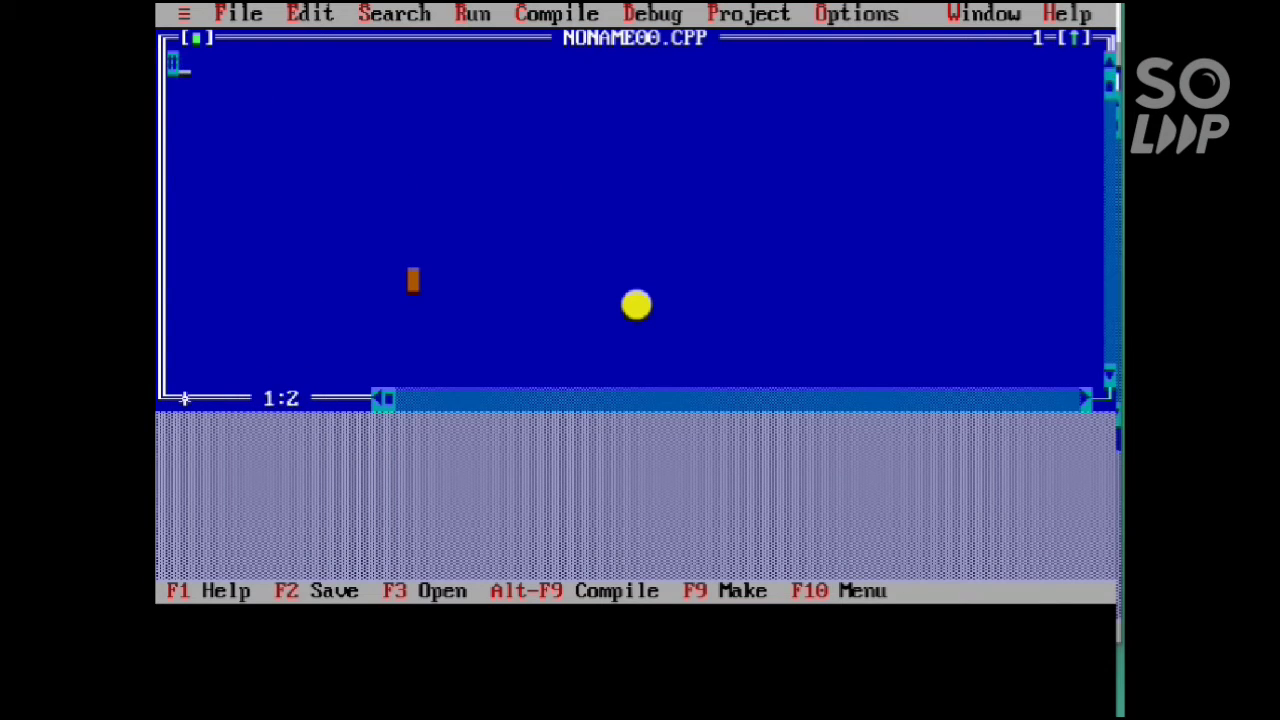
pyautogui.write('#include<')
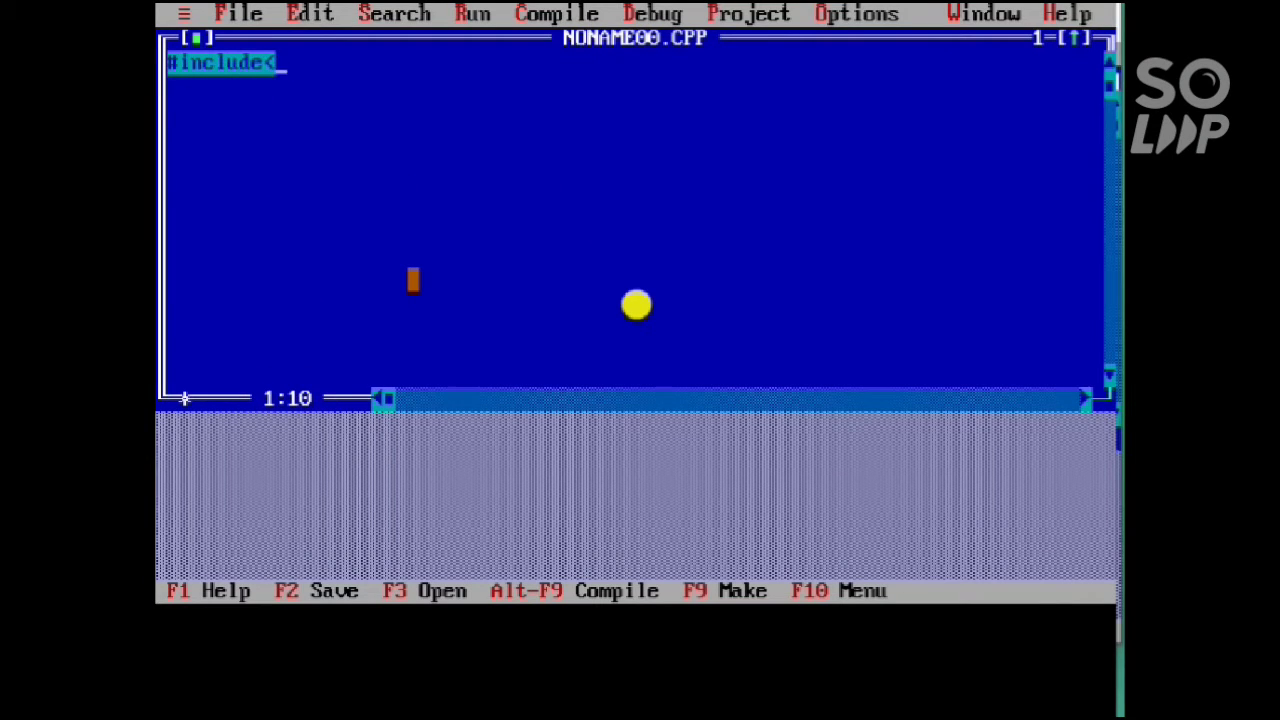
pyautogui.write('iostream.h>')
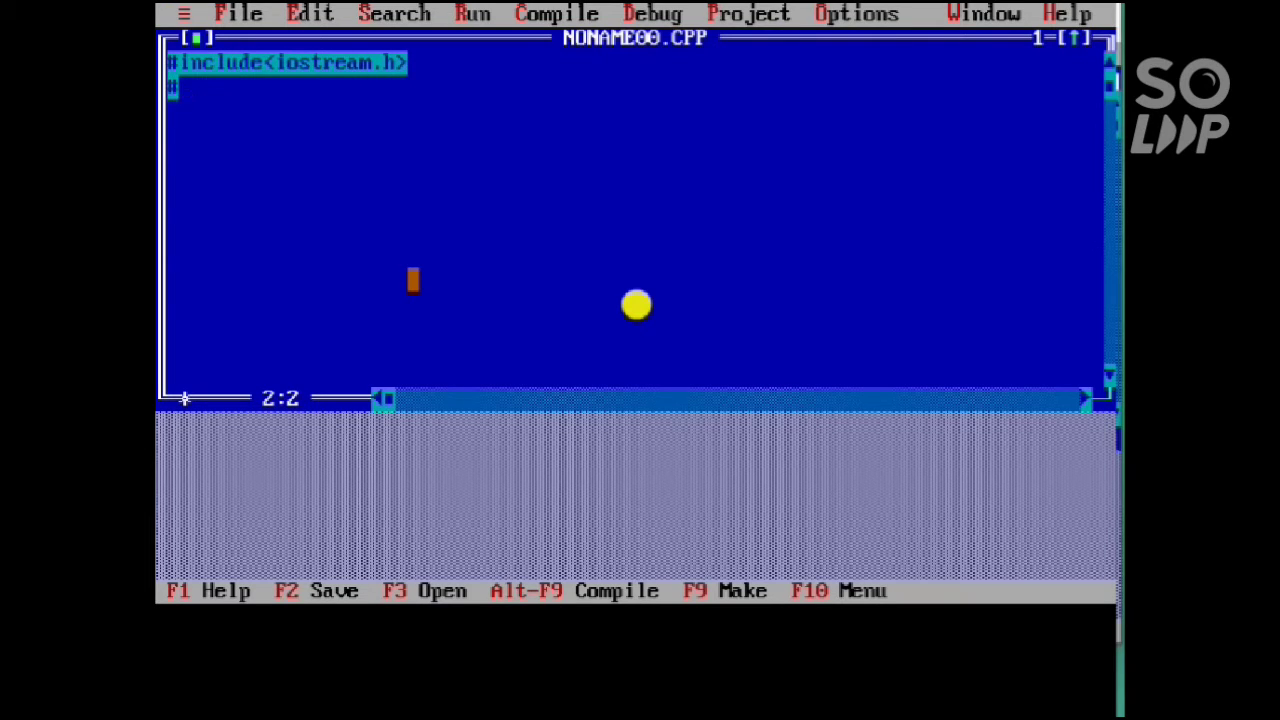
pyautogui.write('#include<')
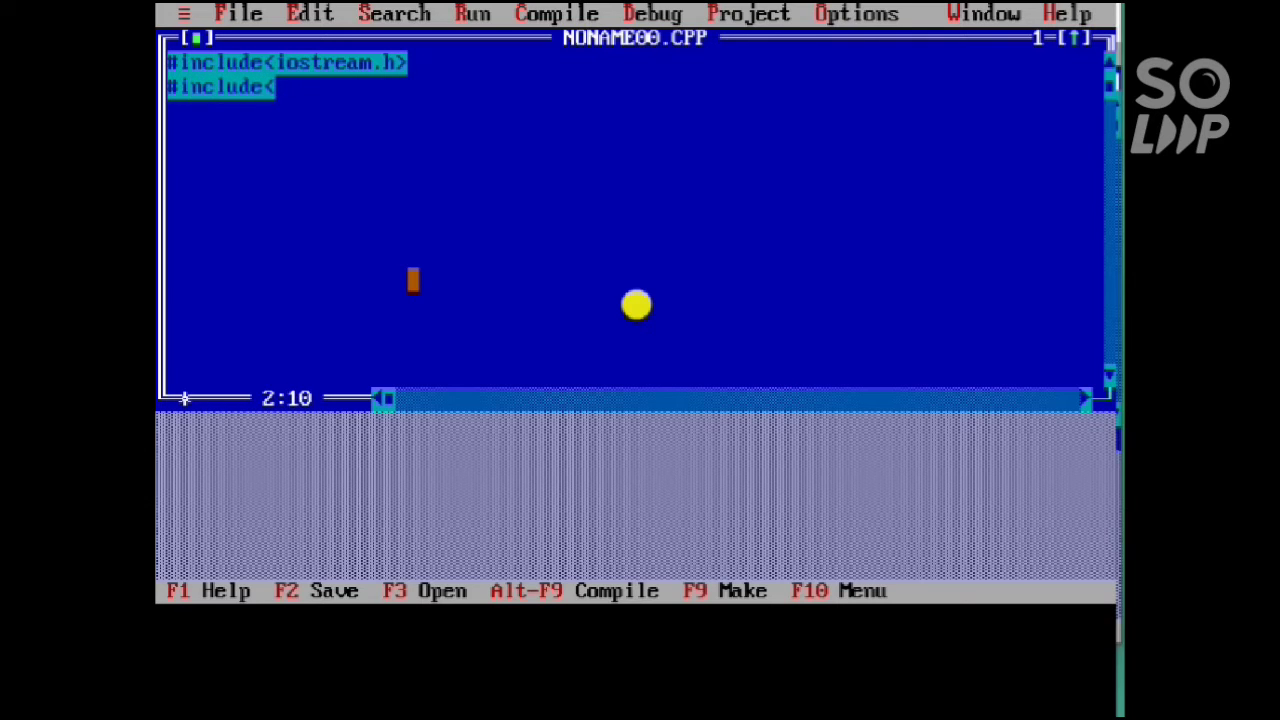
pyautogui.write('conio.h')
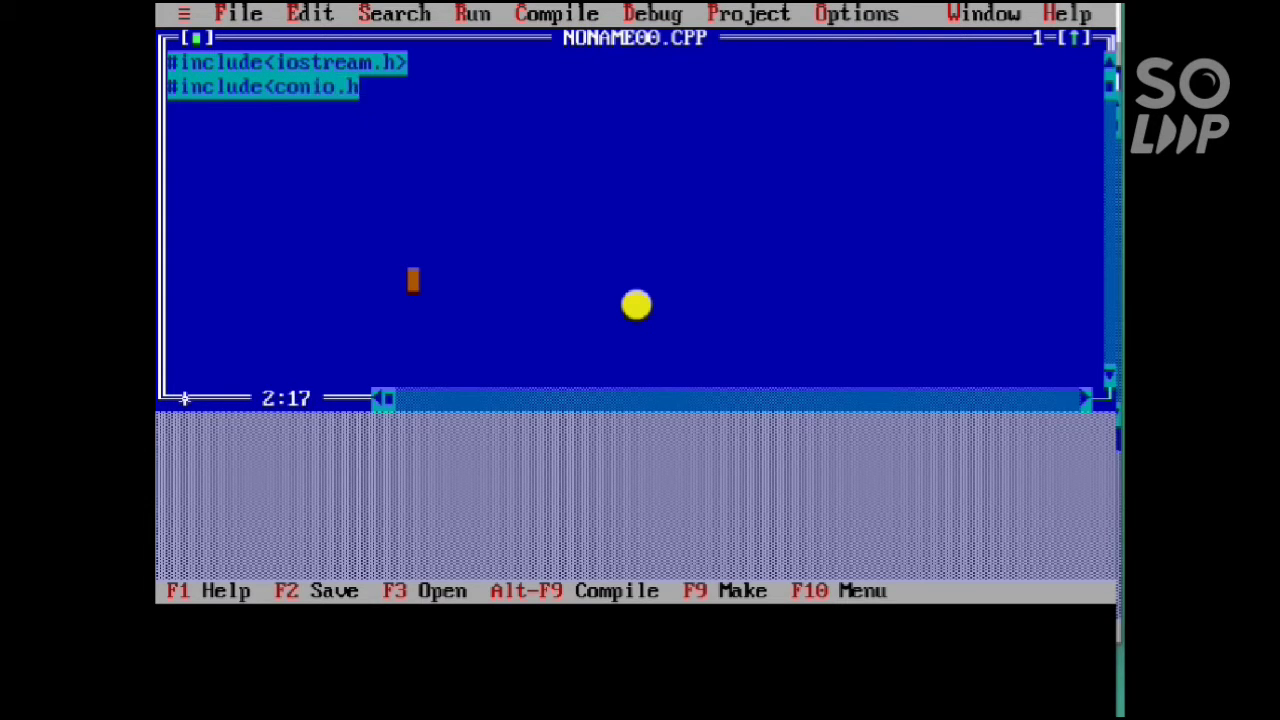
pyautogui.write('main()')
pyautogui.click(632, 158)
pyautogui.write('int')
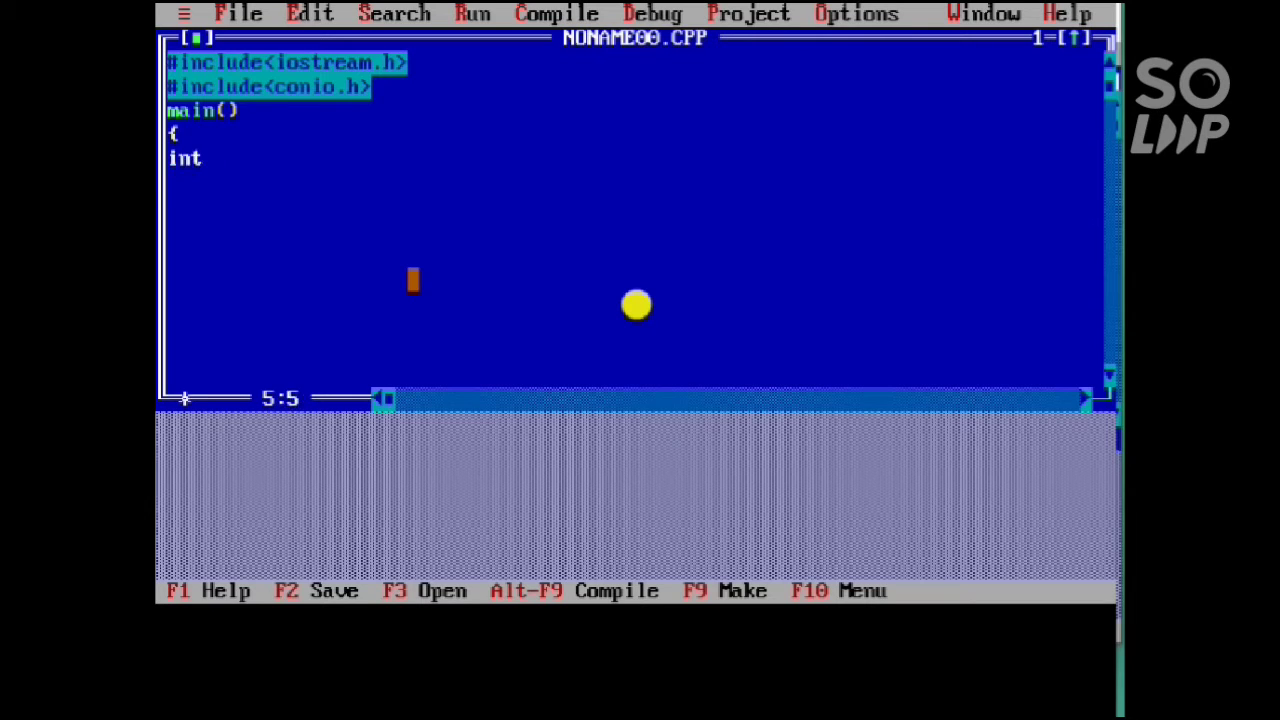
pyautogui.write('a;')
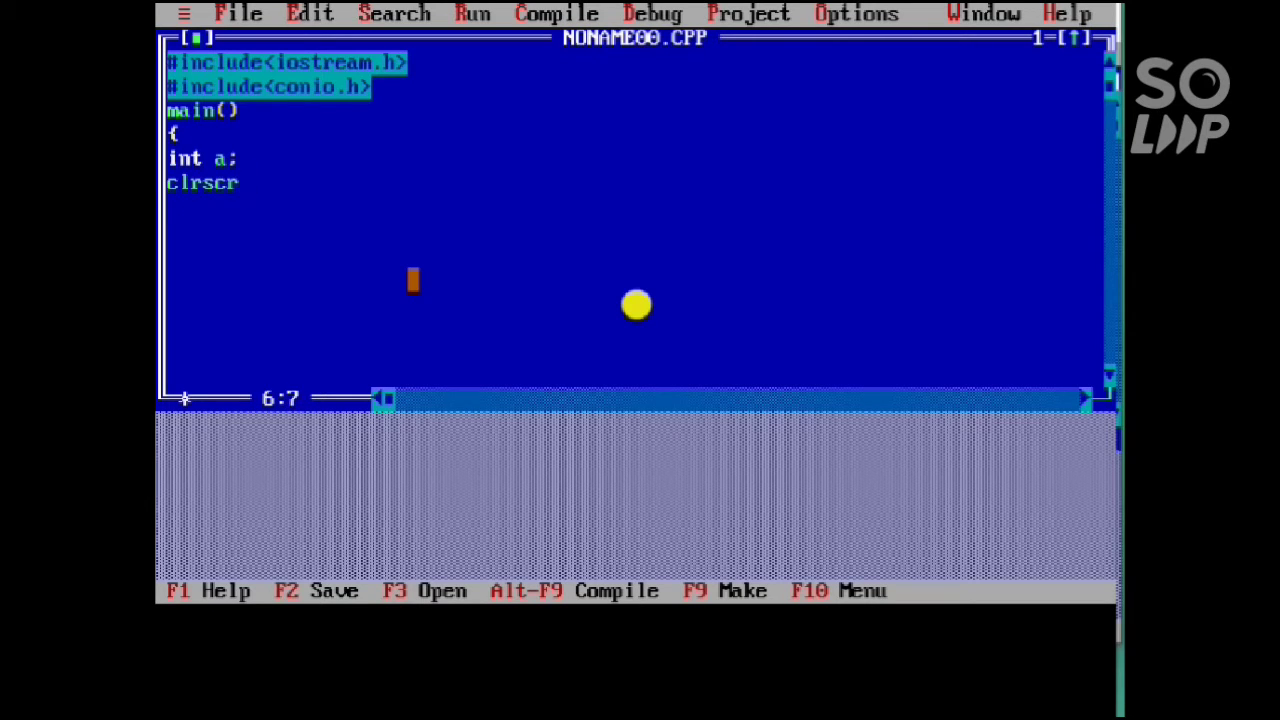
pyautogui.write('();')
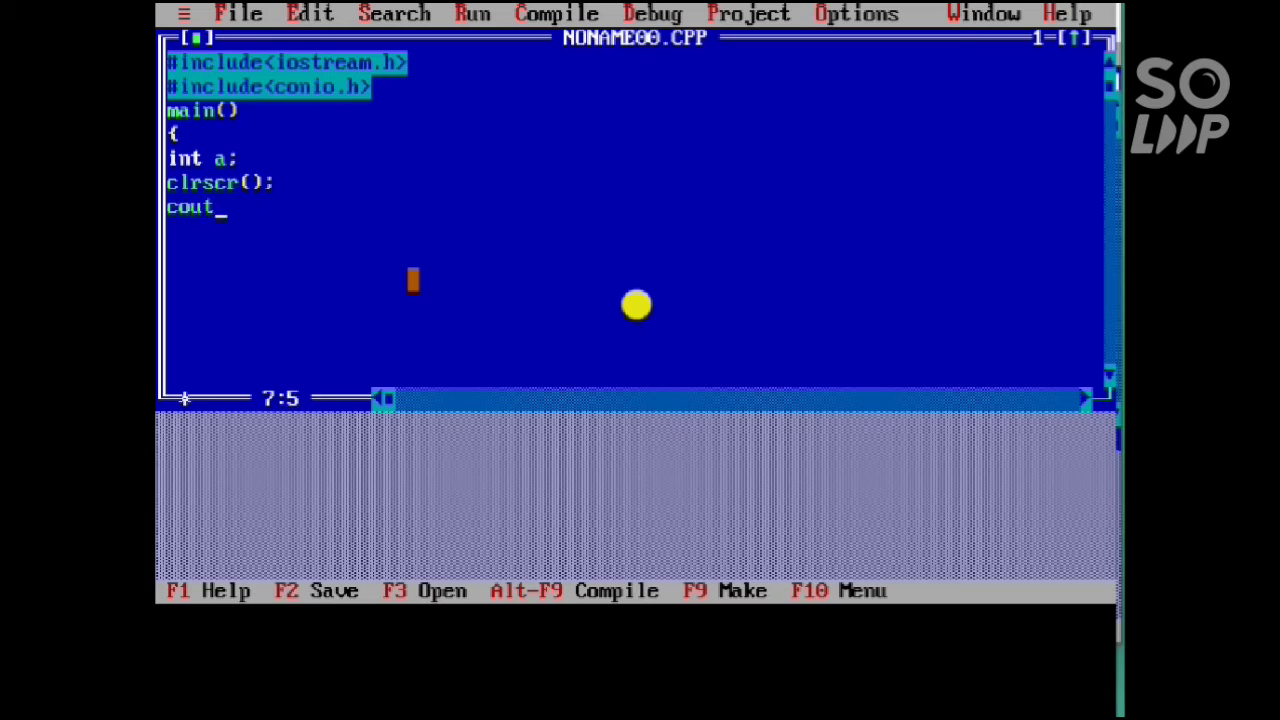
pyautogui.write('<<"')
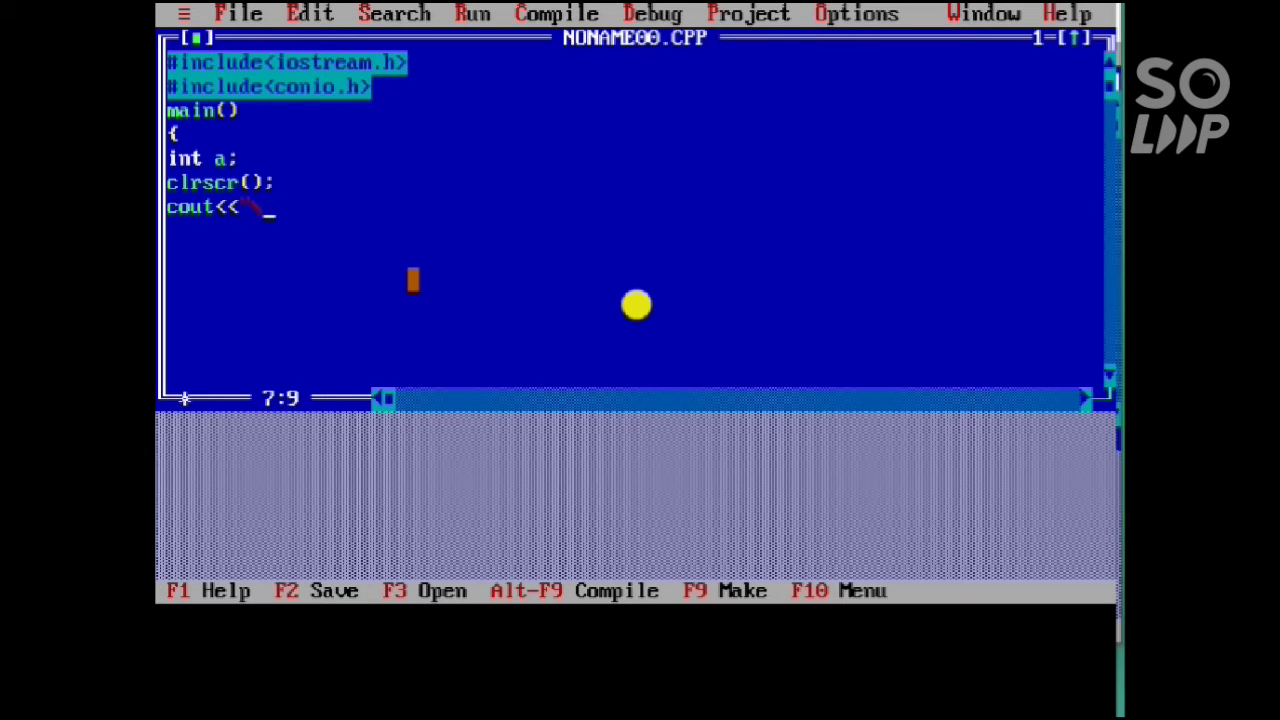
pyautogui.write('\\n following are the numbers from 1 t')
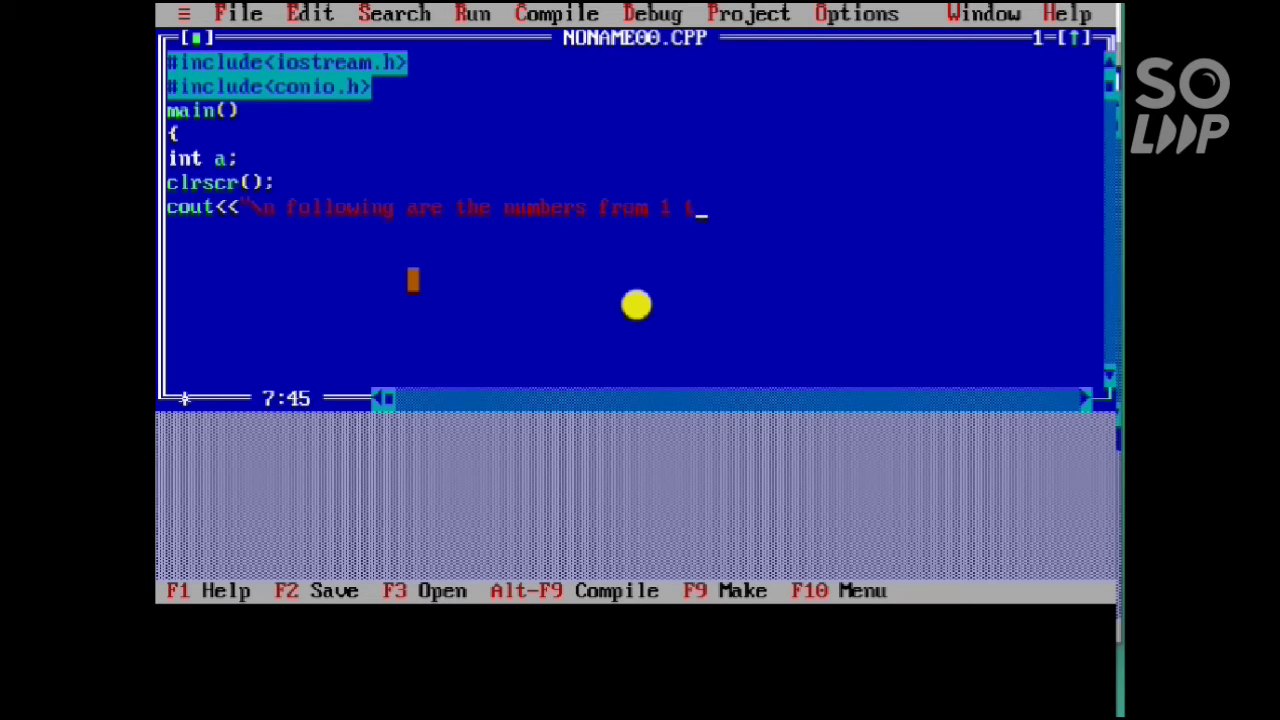
pyautogui.write('o 10 serially:";')
pyautogui.click(632, 230)
pyautogui.write('for(')
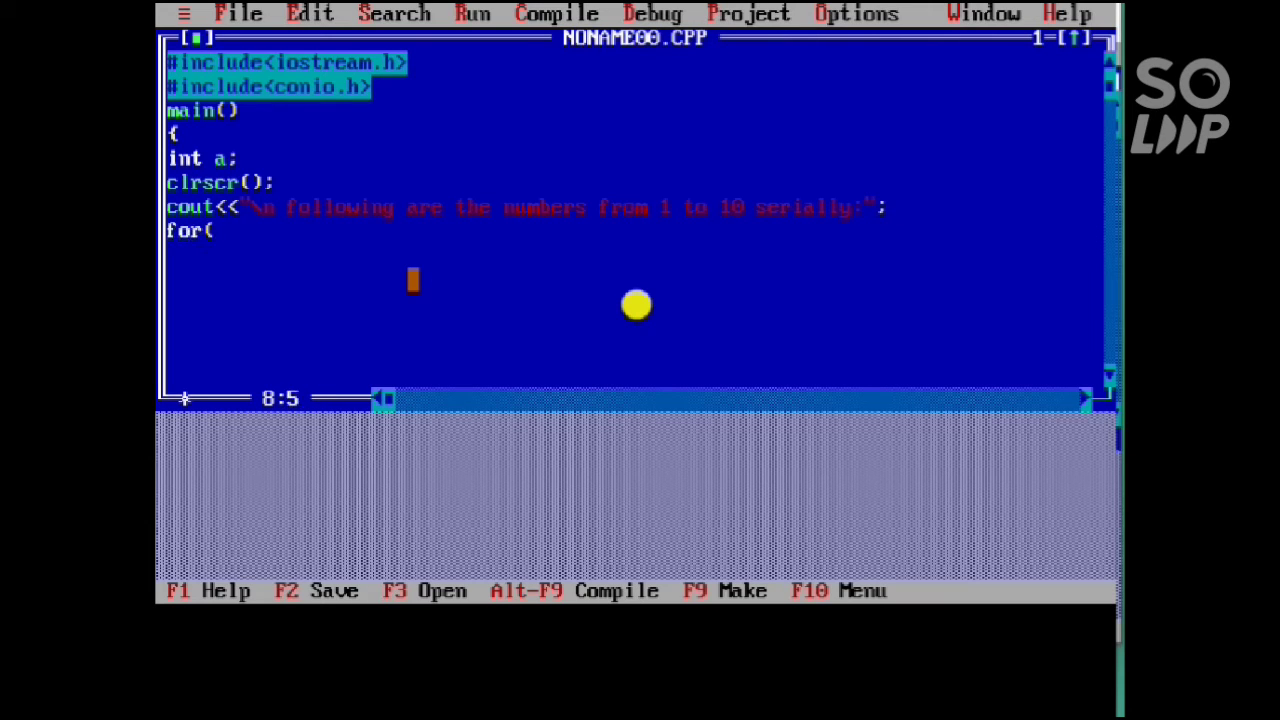
pyautogui.write('a=1')
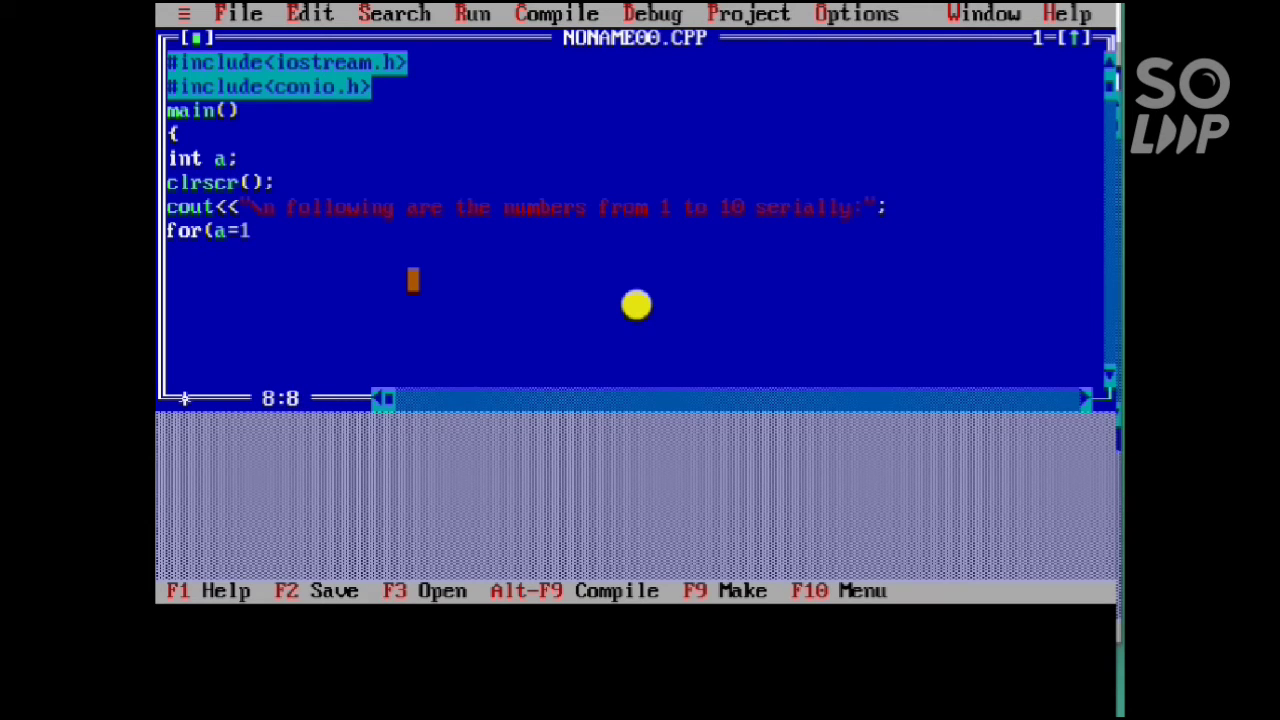
pyautogui.write(';a')
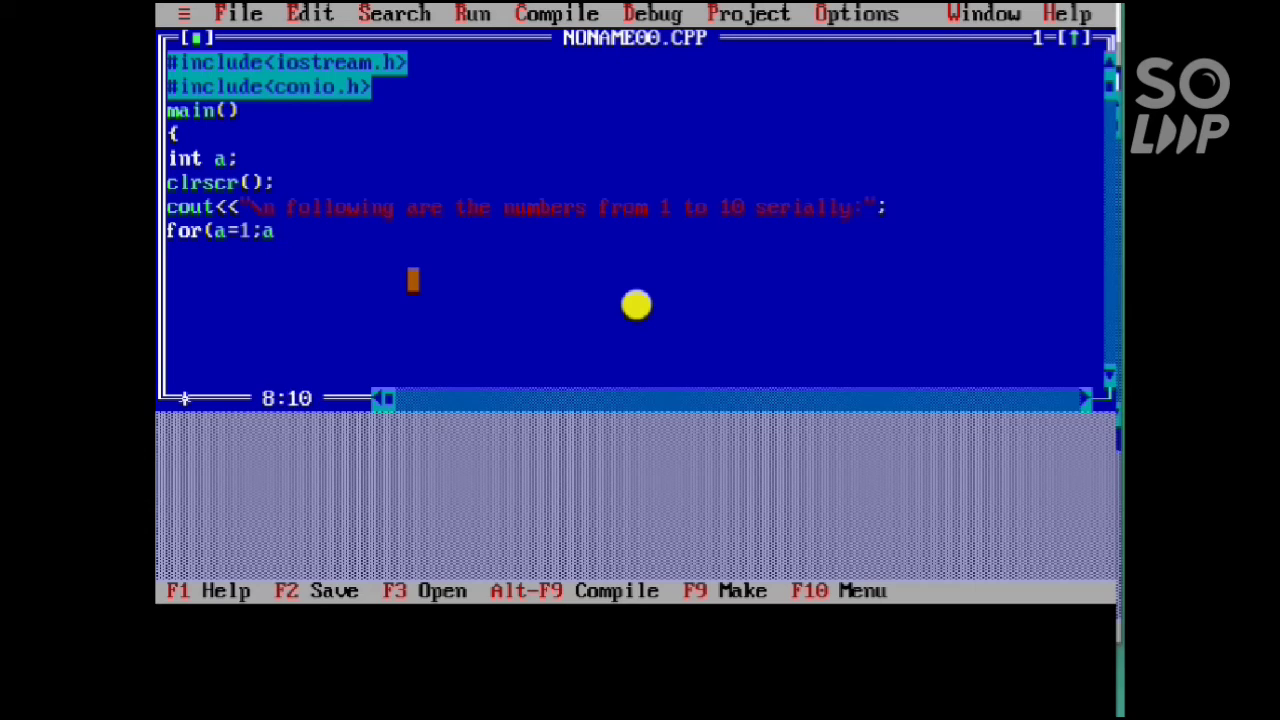
pyautogui.write('<=10;')
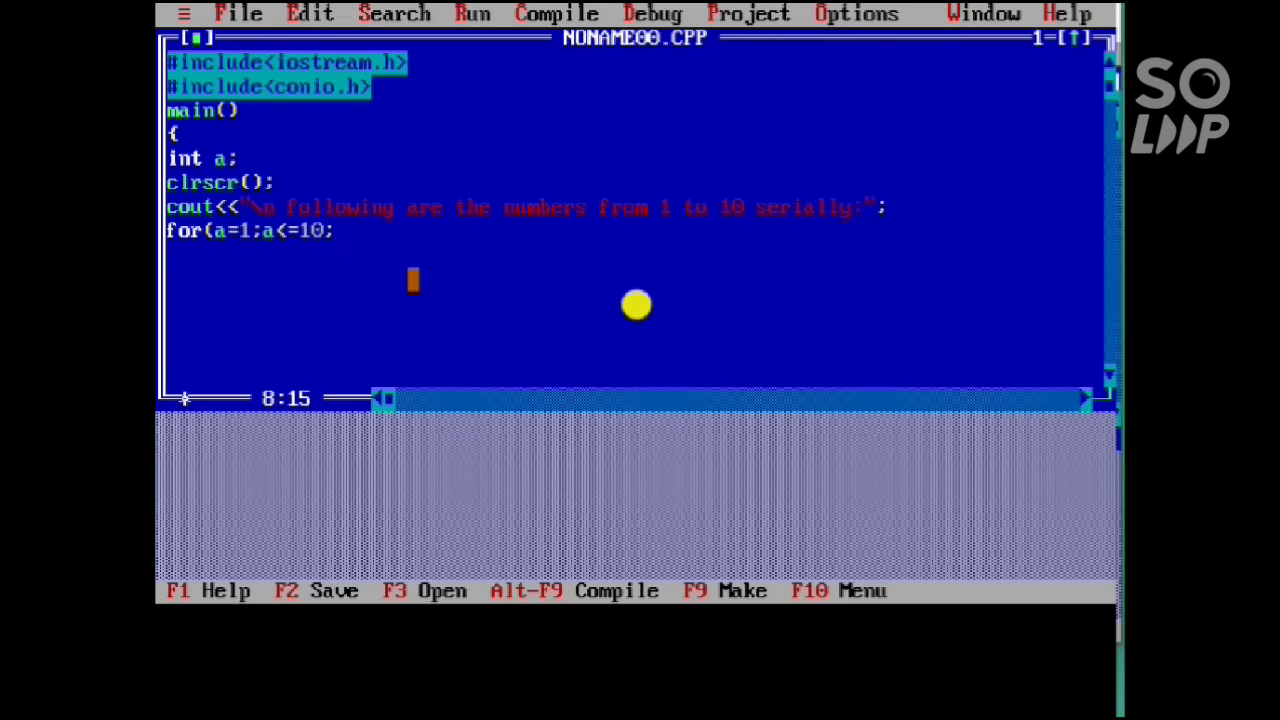
pyautogui.write('a++)')
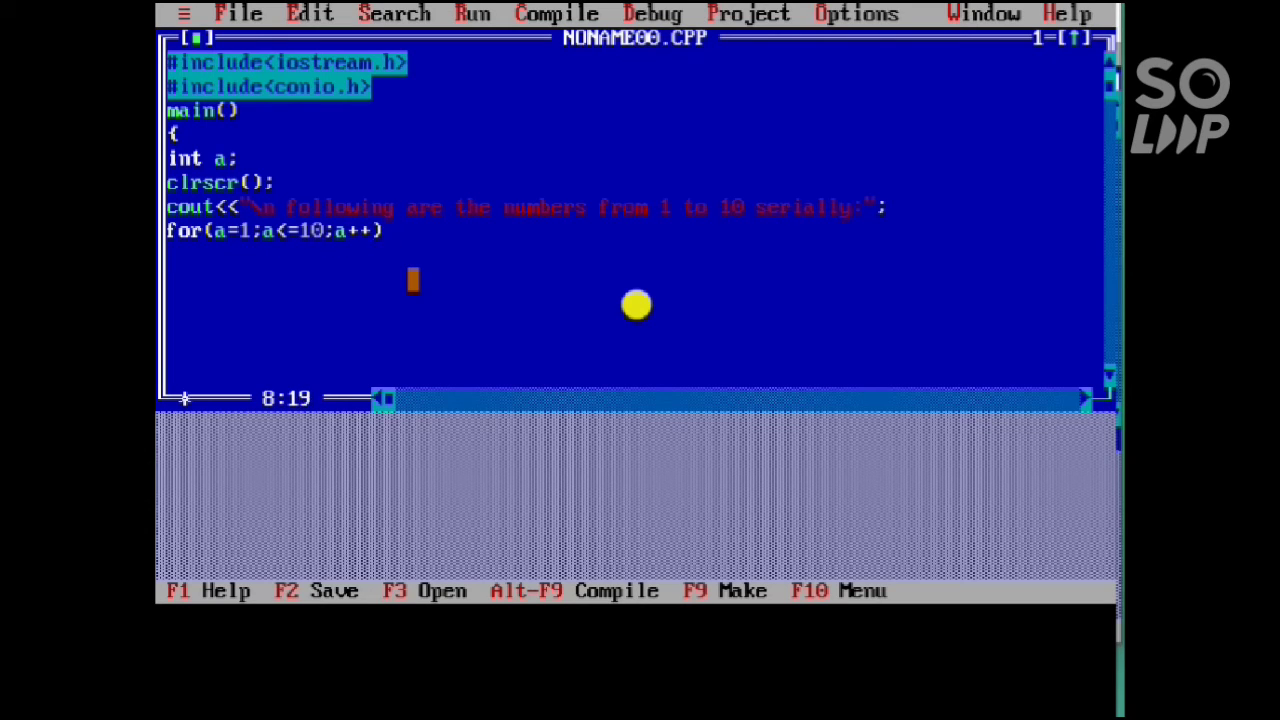
pyautogui.write('cout<<')
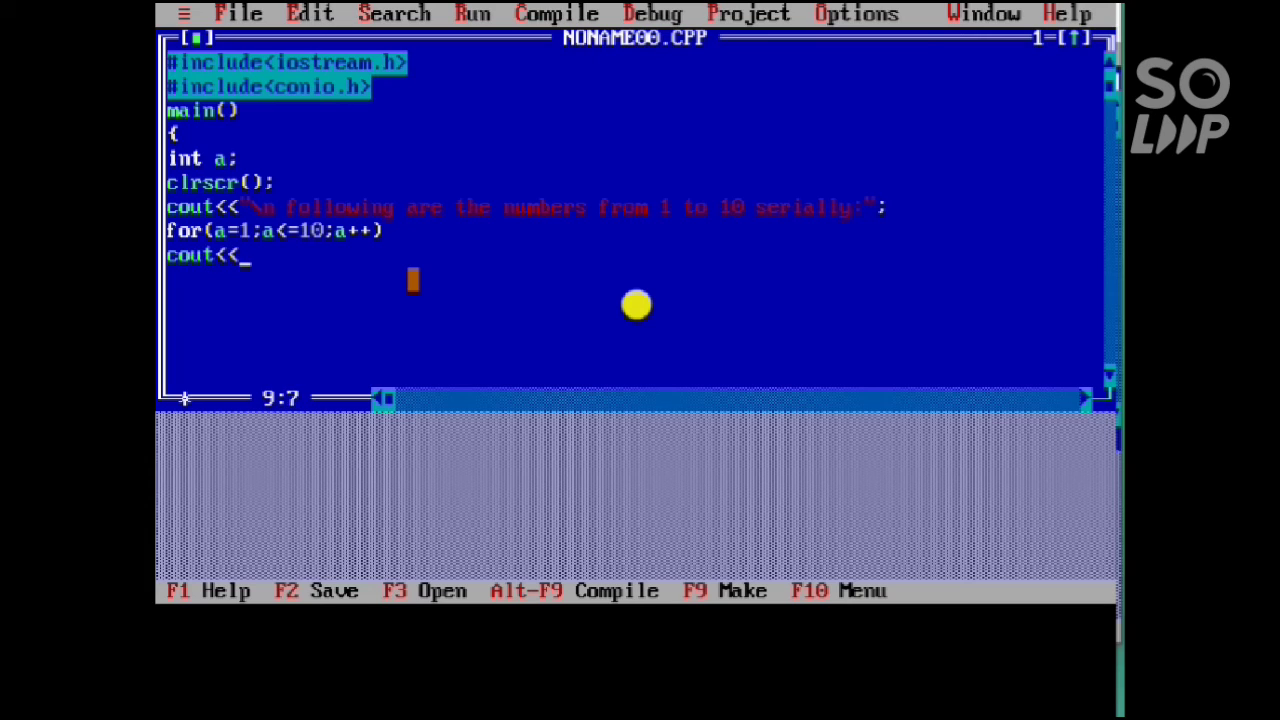
pyautogui.write('a;')
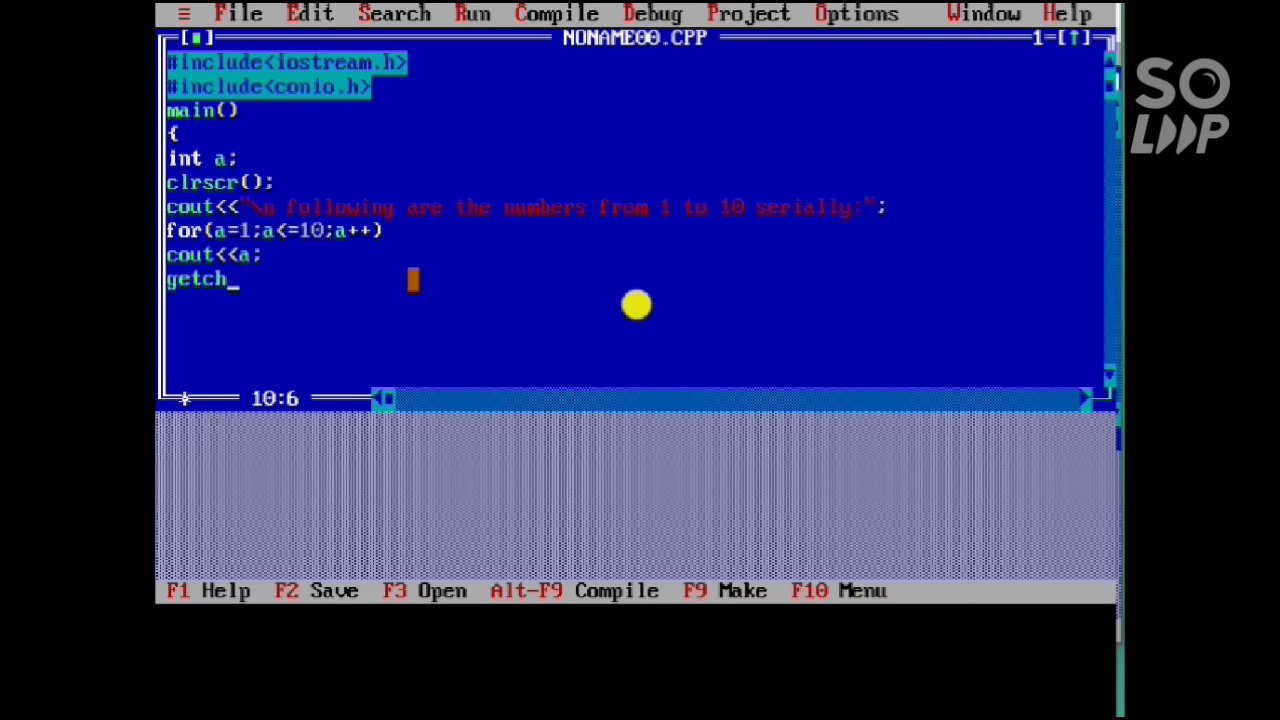
pyautogui.write('();')
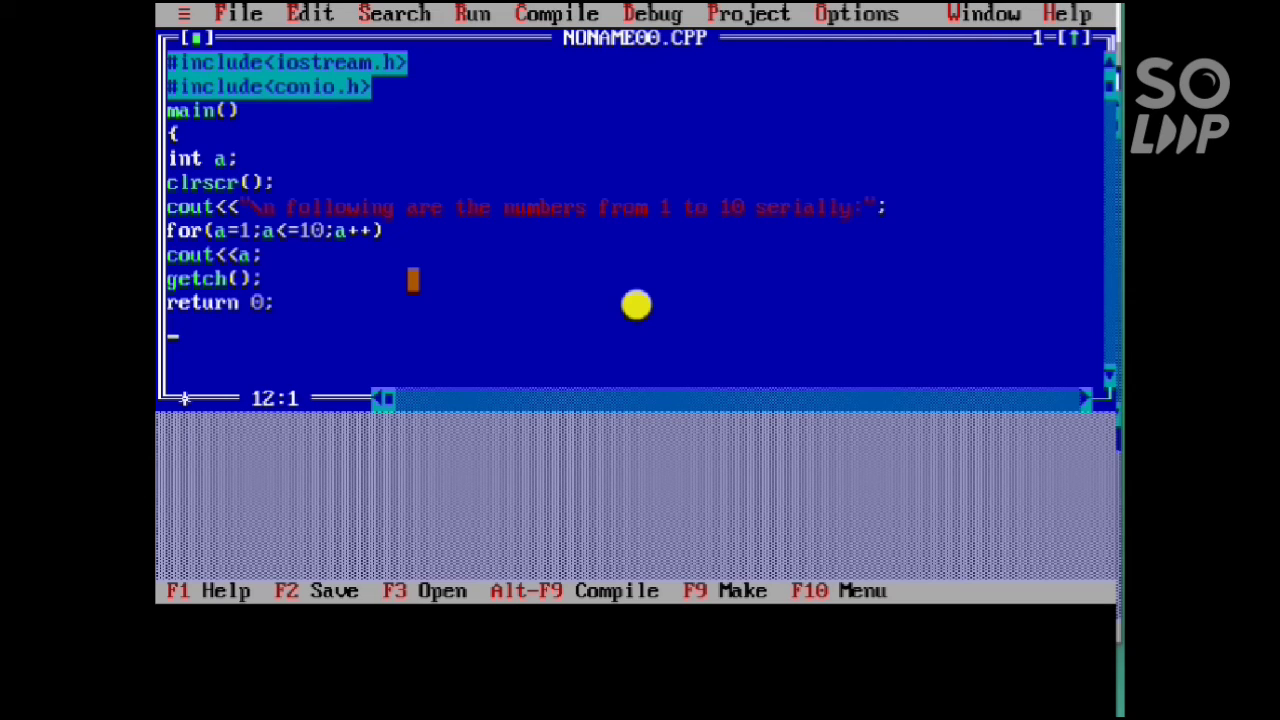